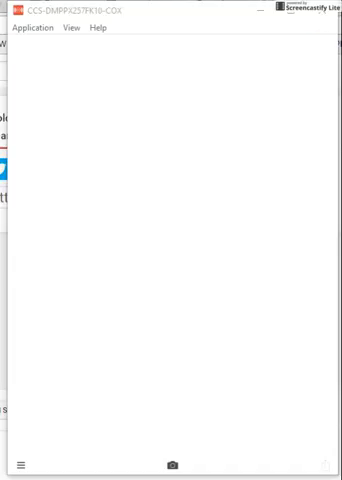
# Choose the classroom photo of the student as the image to caption.
pyautogui.click(174, 464)
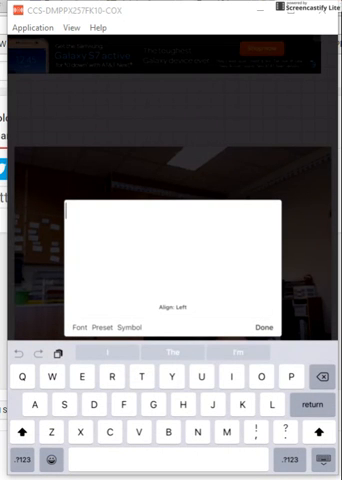
# Enter the caption 'Christine is smiling. She is happy.' and place it over the photo.
pyautogui.write('Ch')
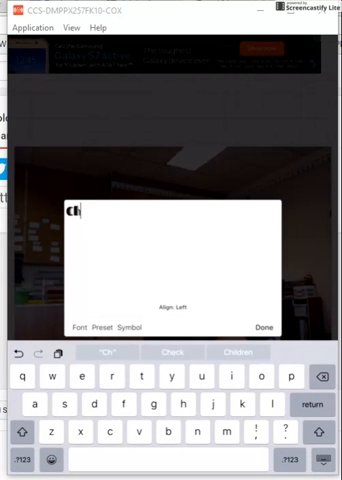
pyautogui.write('ristine i')
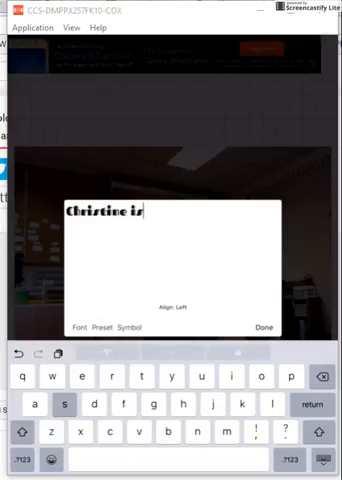
pyautogui.write('smiling.')
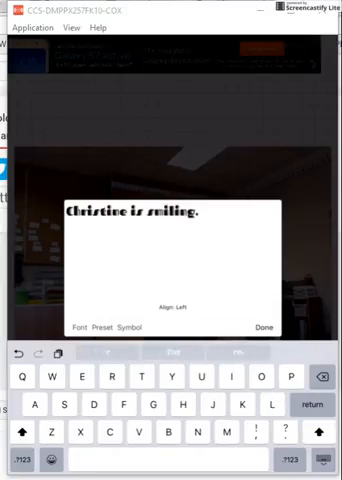
pyautogui.write('Shi')
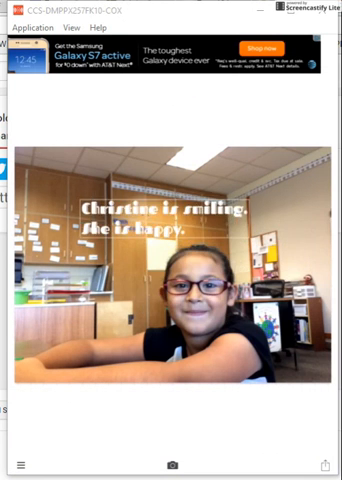
# Reopen the caption for editing and show the font list.
pyautogui.click(140, 210)
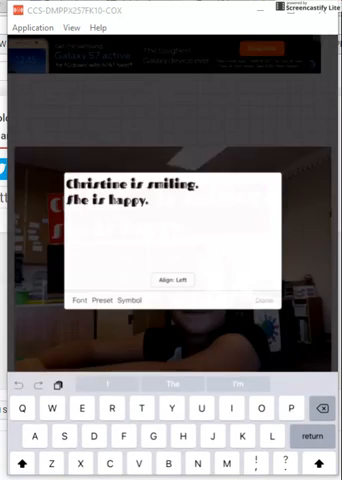
pyautogui.click(84, 298)
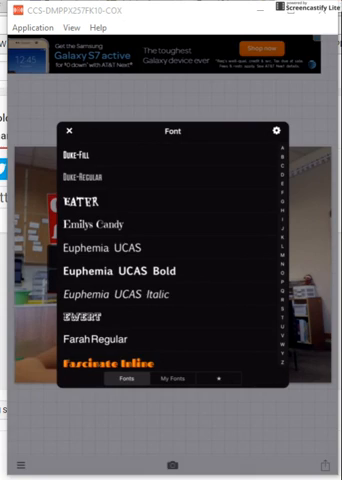